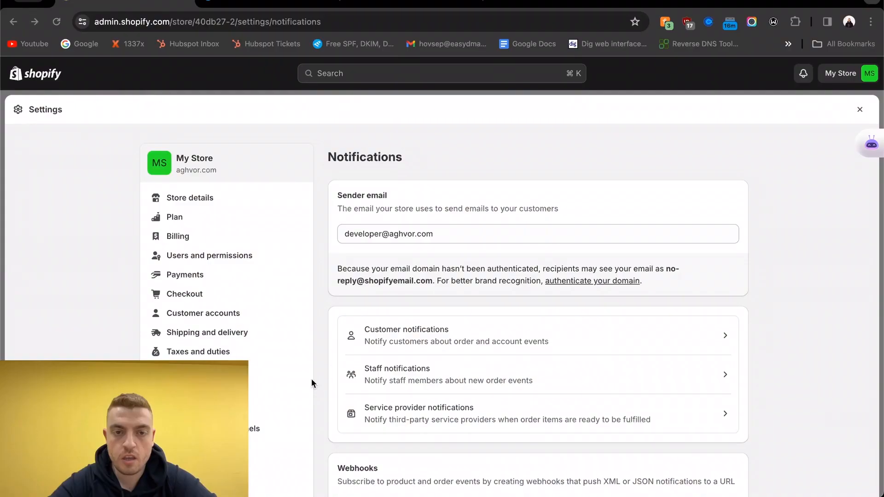
{"action": "mouse_move", "coordinate": [111, 127]}
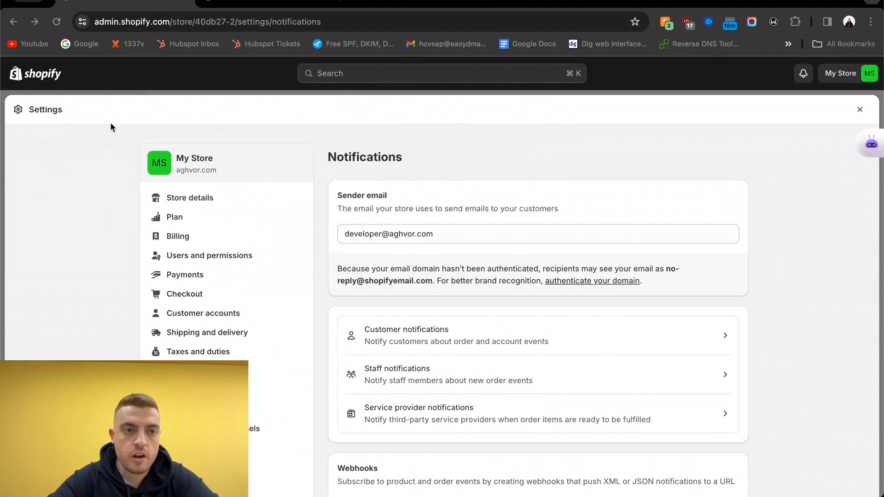
{"action": "mouse_move", "coordinate": [126, 4]}
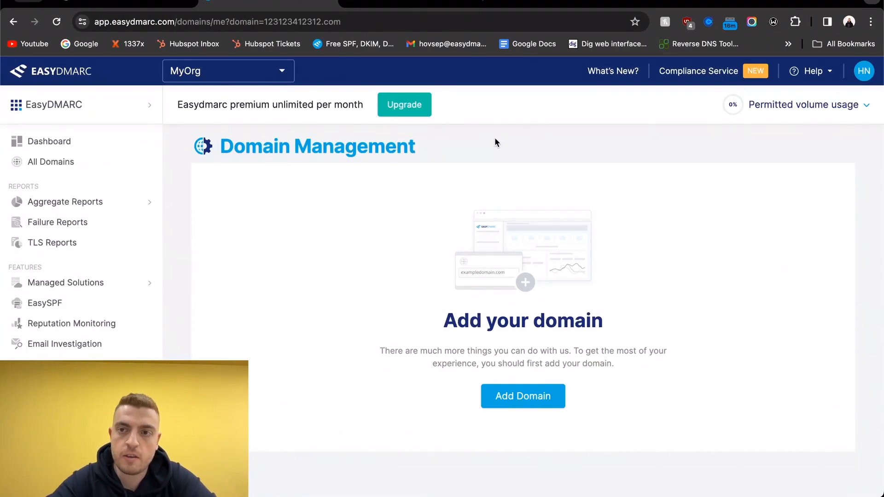
{"action": "mouse_move", "coordinate": [430, 146]}
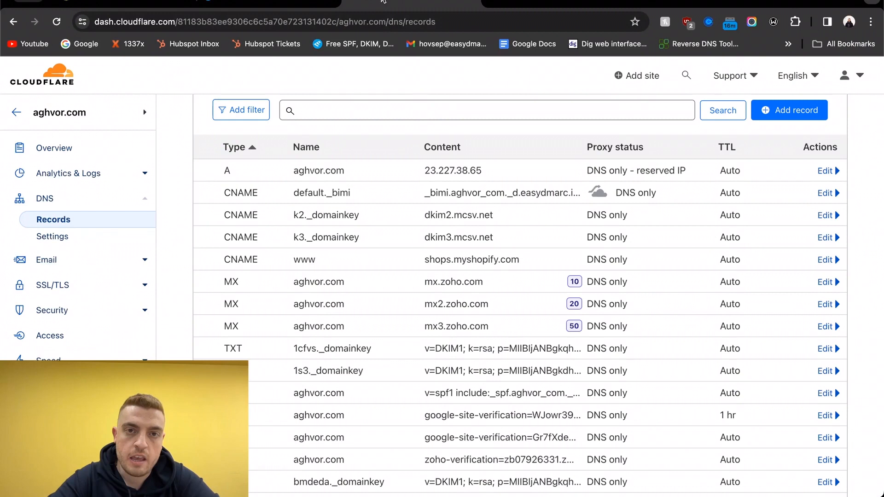
- Bring EasyDMARC's empty Domain Management page into view after leaving Shopify notifications
{"action": "scroll", "scroll_direction": "up", "scroll_amount": 3}
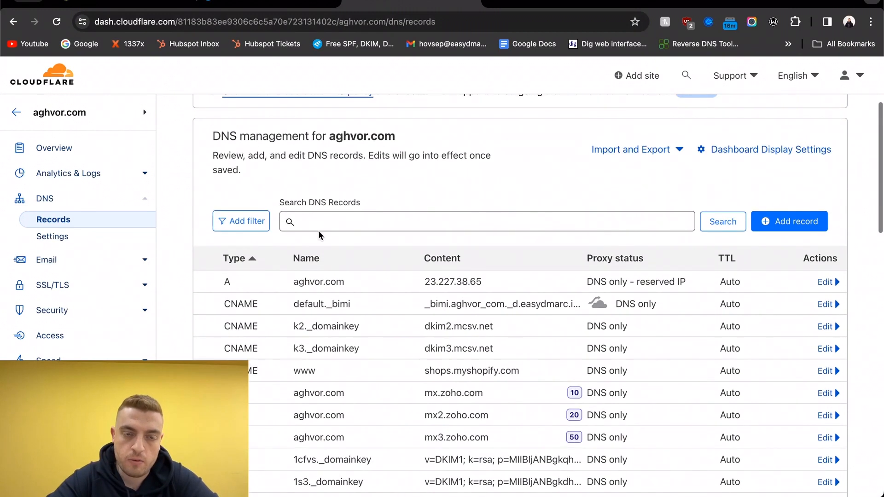
{"action": "mouse_move", "coordinate": [372, 199]}
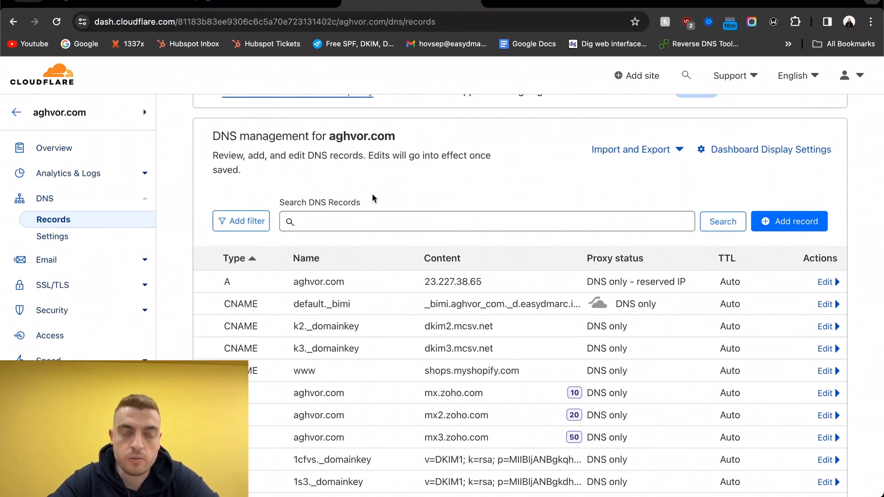
{"action": "mouse_move", "coordinate": [219, 3]}
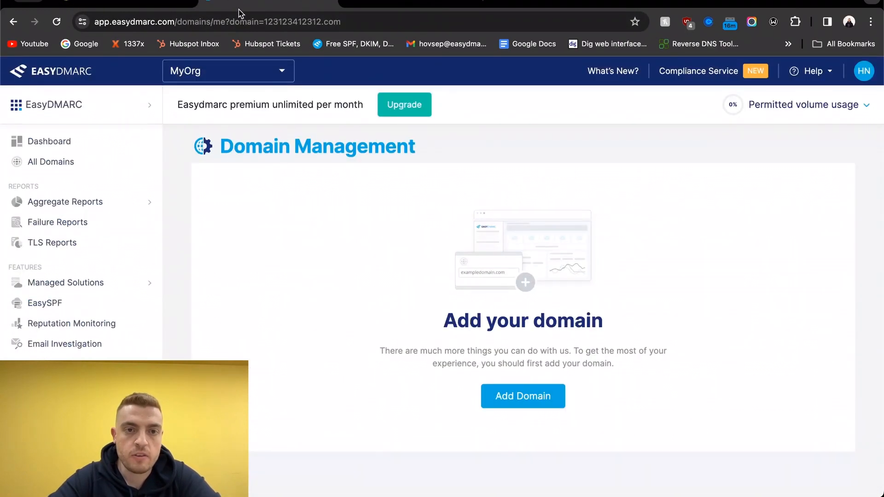
{"action": "mouse_move", "coordinate": [460, 211]}
{"action": "type", "text": "a"}
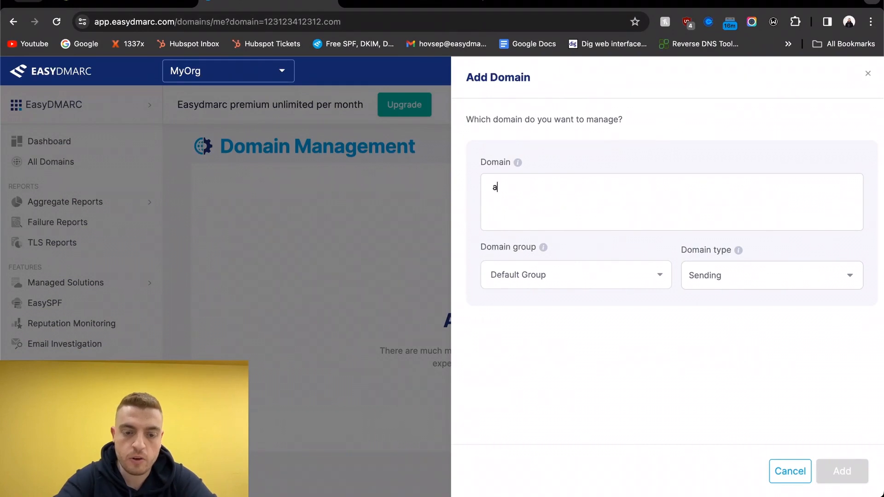
- Add aghvor.com as a managed domain in EasyDMARC and start a new Cloudflare DNS record
{"action": "type", "text": "ghvor.co"}
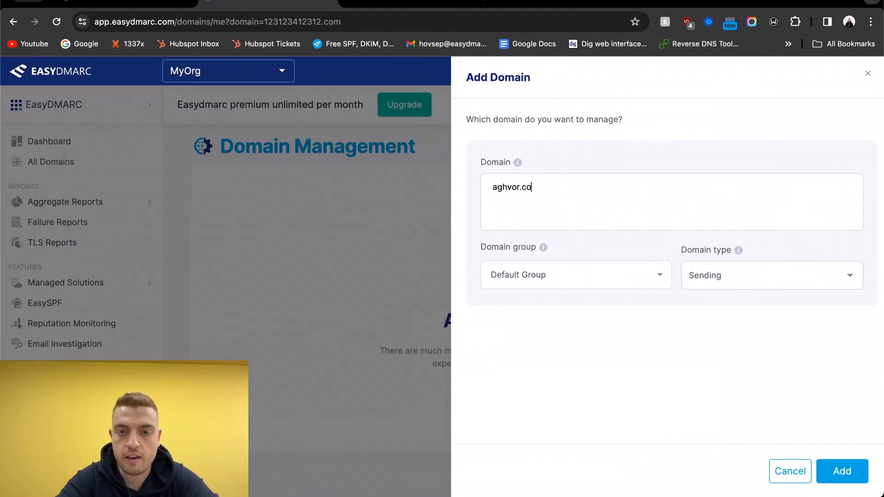
{"action": "type", "text": "m"}
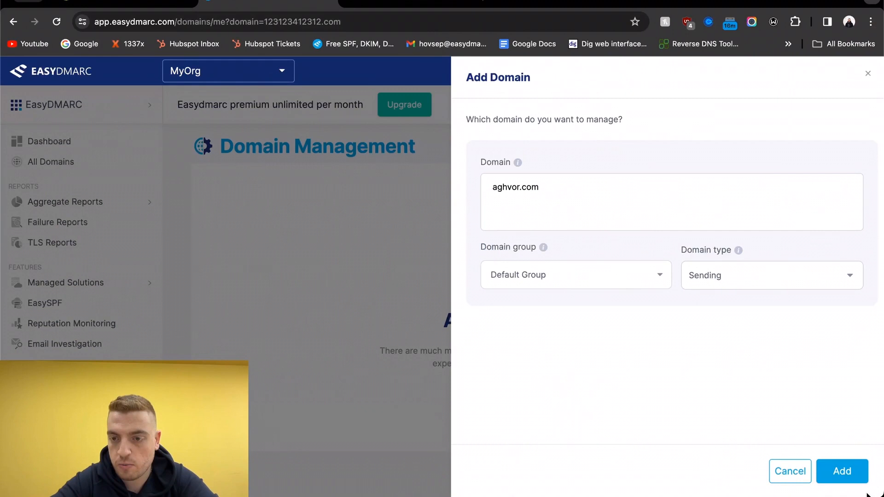
{"action": "left_click", "coordinate": [842, 472]}
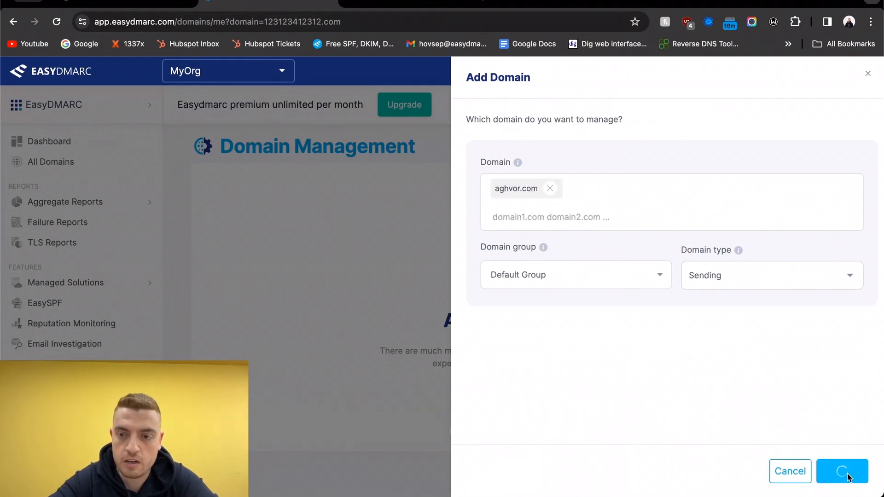
{"action": "left_click", "coordinate": [842, 471]}
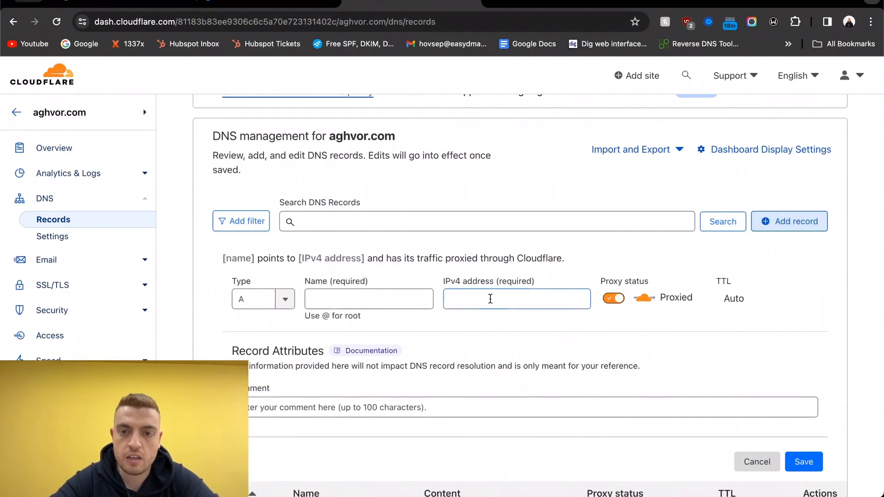
- Create DNS-only CNAME _dmarc pointing to _dmarc.aghvor_com._d.easydmarc.pro and return to EasyDMARC
{"action": "left_click", "coordinate": [263, 298]}
{"action": "type", "text": "_dmarc"}
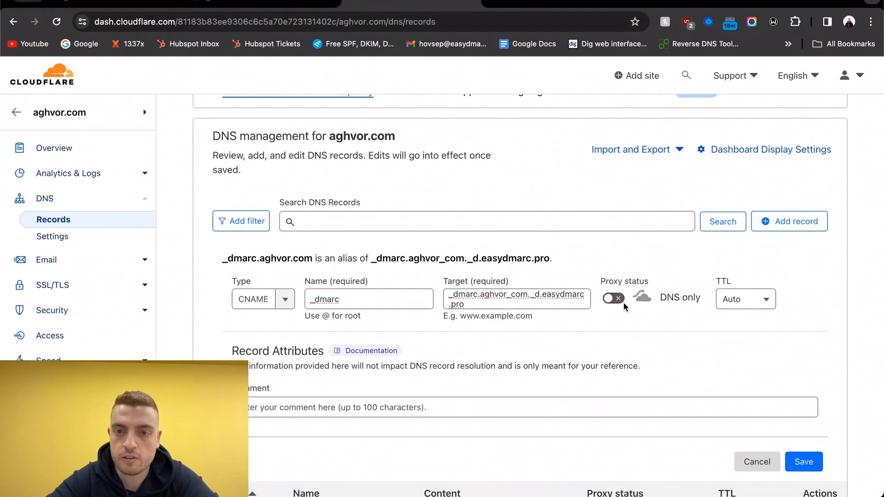
{"action": "scroll", "scroll_direction": "down", "scroll_amount": 3}
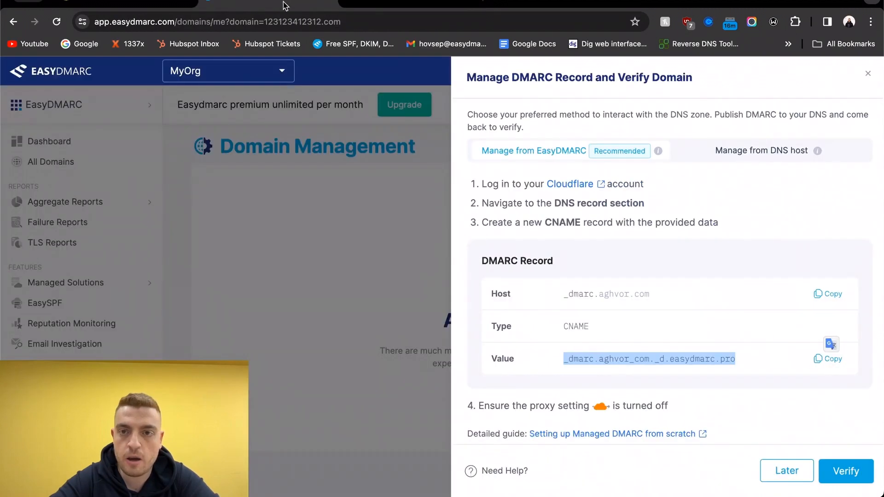
- Run the DMARC record verification in EasyDMARC and go back to Shopify notifications
{"action": "left_click", "coordinate": [761, 150]}
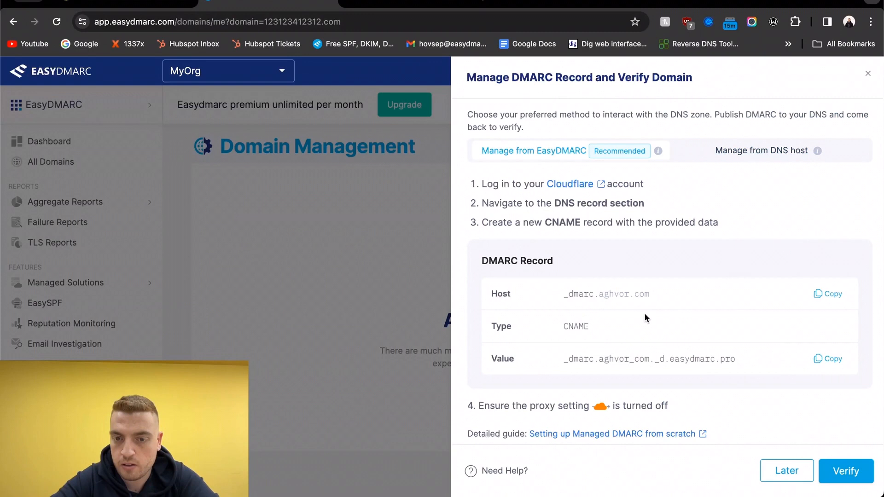
{"action": "mouse_move", "coordinate": [758, 376]}
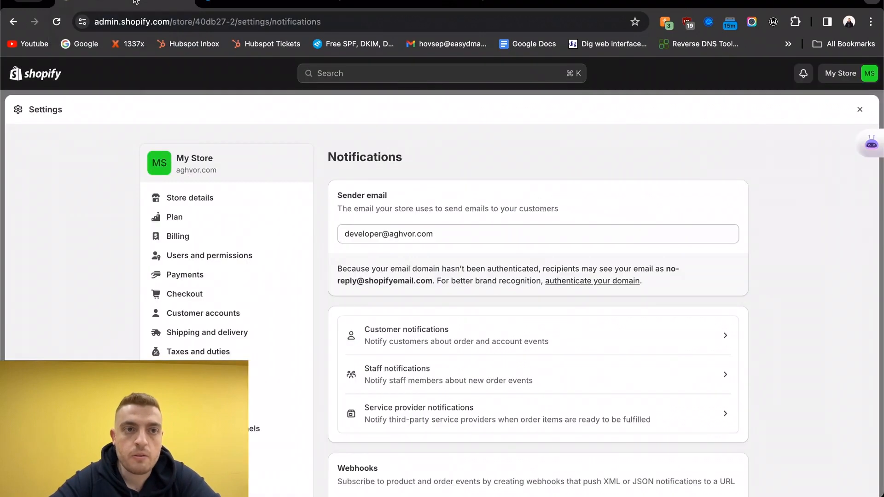
- Show Shopify's Authenticate your domain dialog with DKIM CNAME Record #1 and #2 visible
{"action": "scroll", "scroll_direction": "down", "scroll_amount": 3}
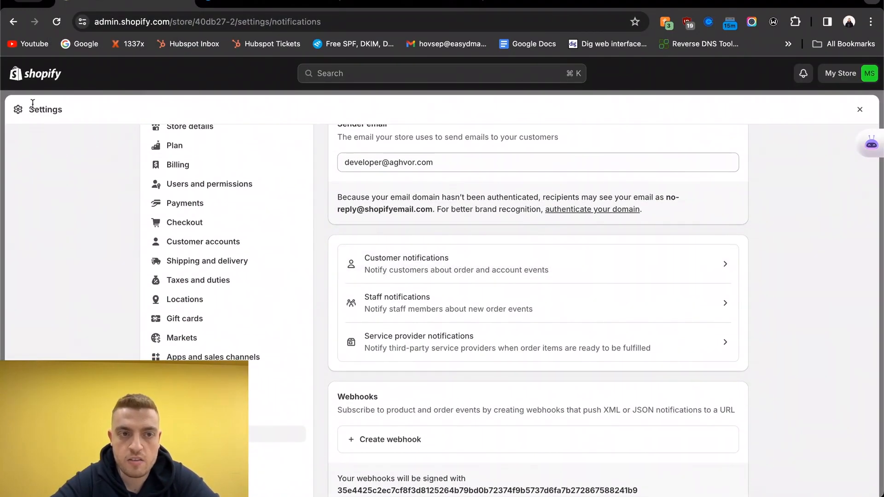
{"action": "scroll", "scroll_direction": "up", "scroll_amount": 3}
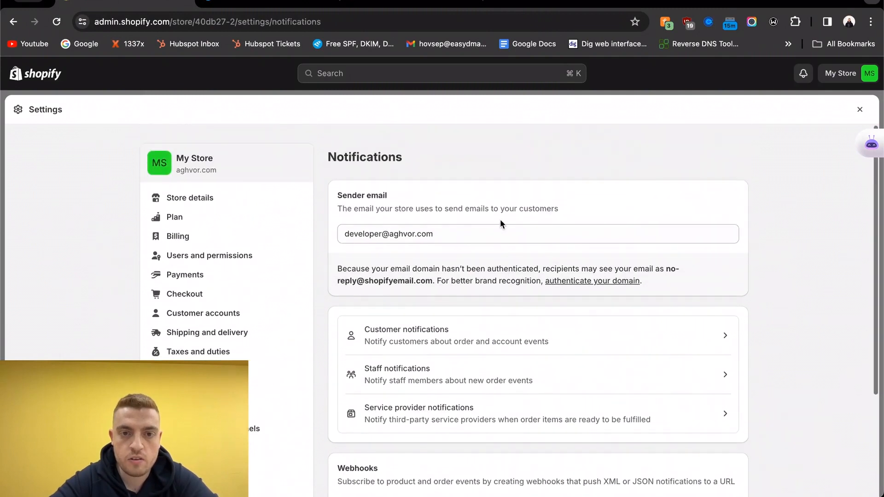
{"action": "left_click", "coordinate": [468, 233]}
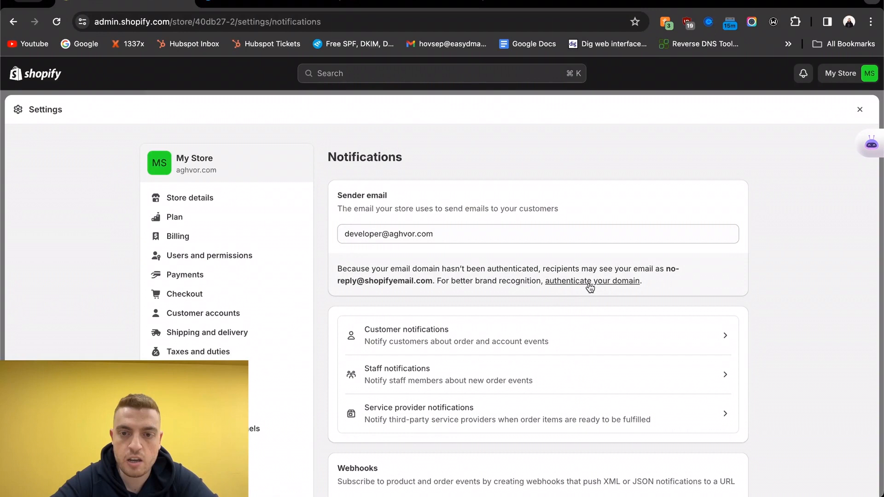
{"action": "left_click", "coordinate": [592, 281]}
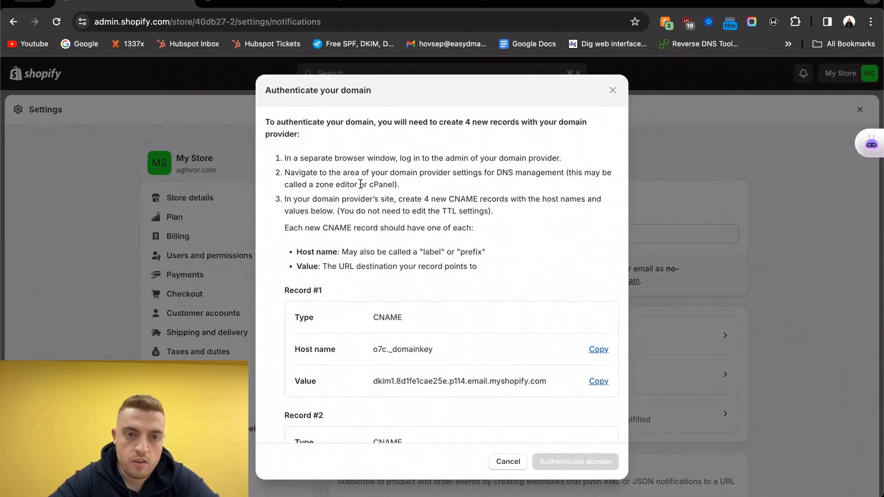
{"action": "scroll", "scroll_direction": "down", "scroll_amount": 3}
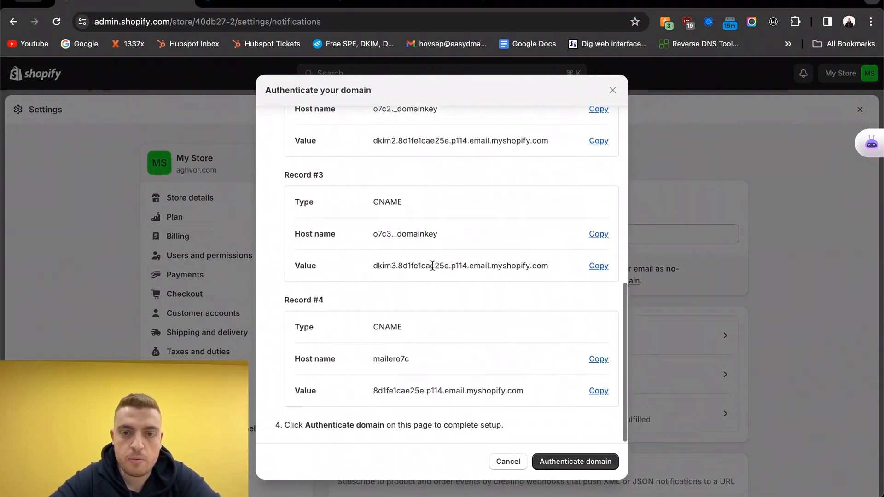
{"action": "scroll", "scroll_direction": "up", "scroll_amount": 3}
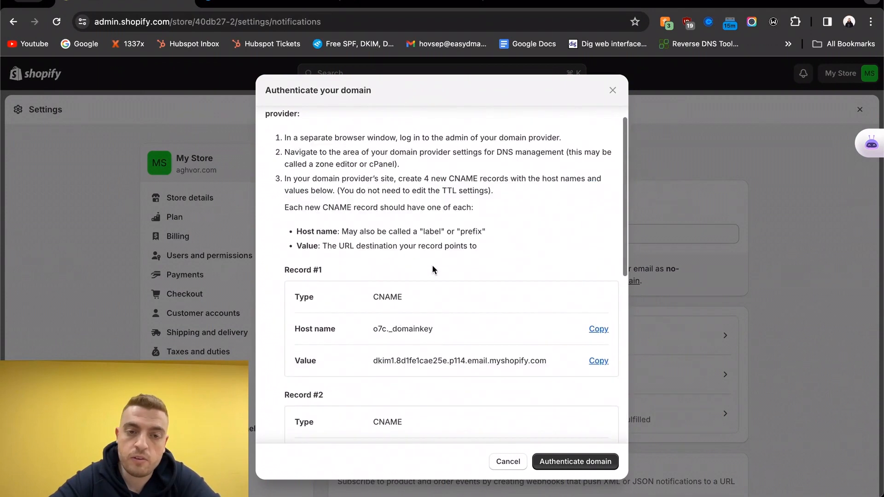
{"action": "scroll", "scroll_direction": "down", "scroll_amount": 3}
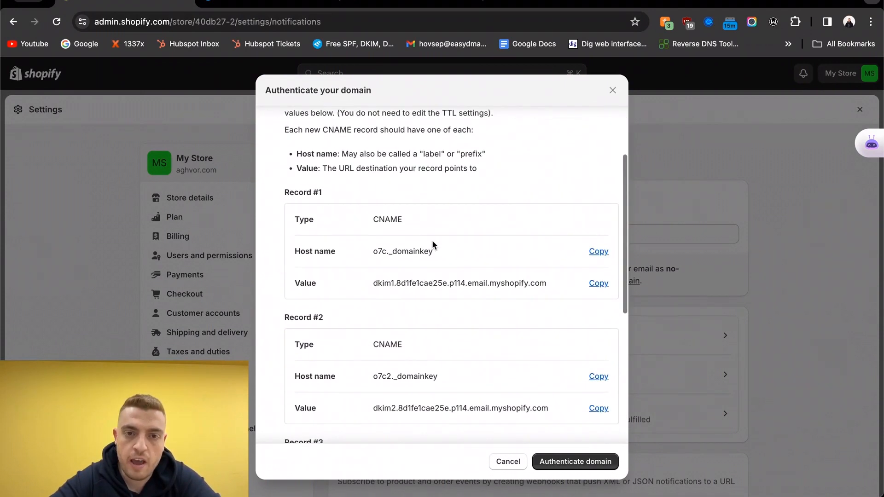
{"action": "mouse_move", "coordinate": [461, 254]}
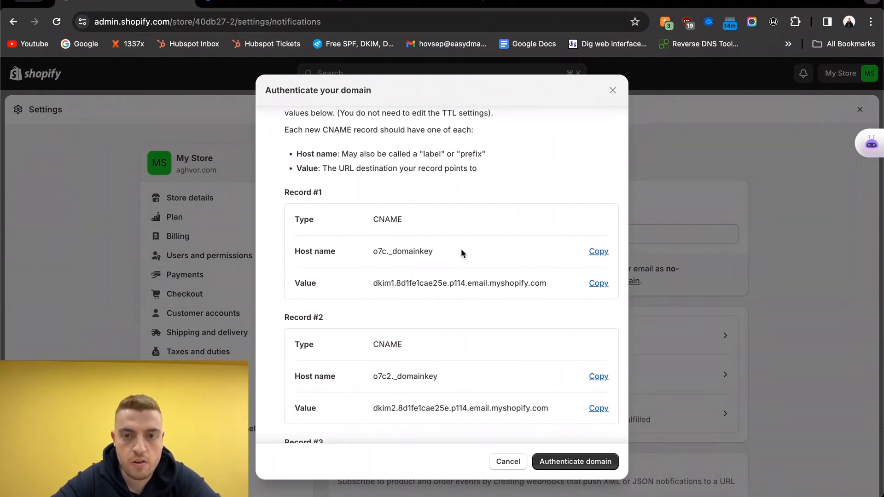
- Add the o7c._domainkey and o7c2._domainkey CNAME records for aghvor.com in Cloudflare
{"action": "left_click", "coordinate": [598, 250]}
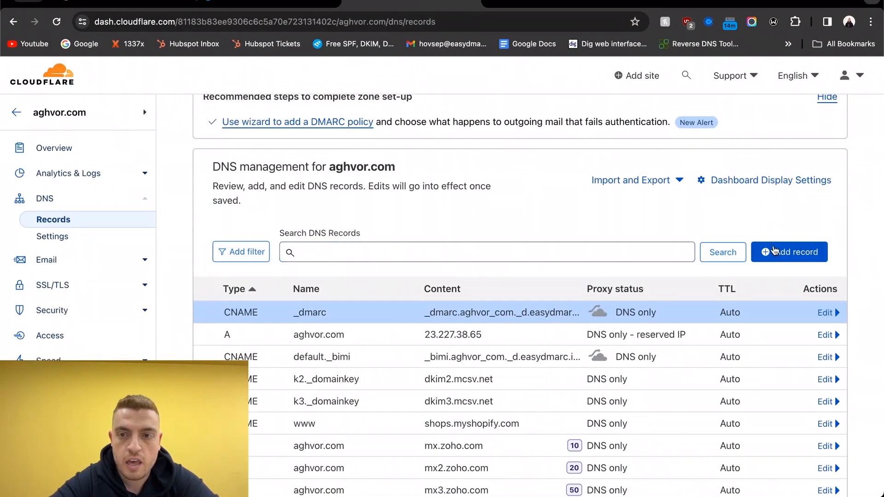
{"action": "left_click", "coordinate": [790, 253]}
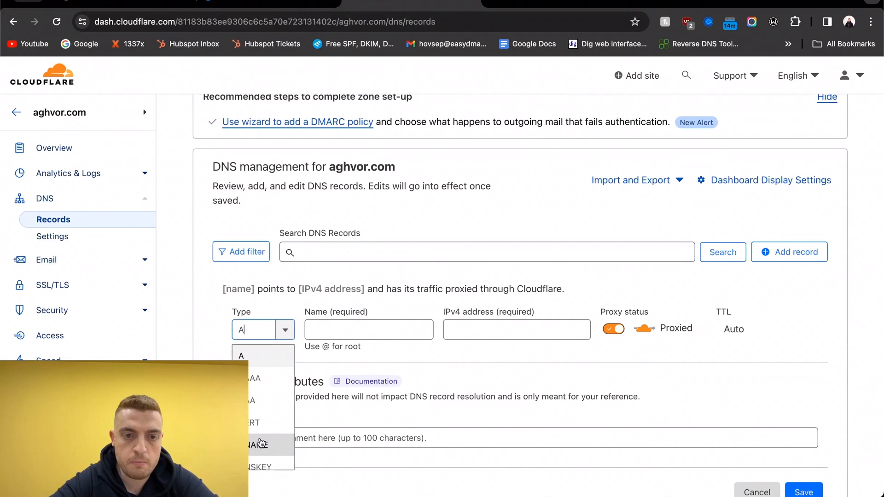
{"action": "left_click", "coordinate": [258, 444]}
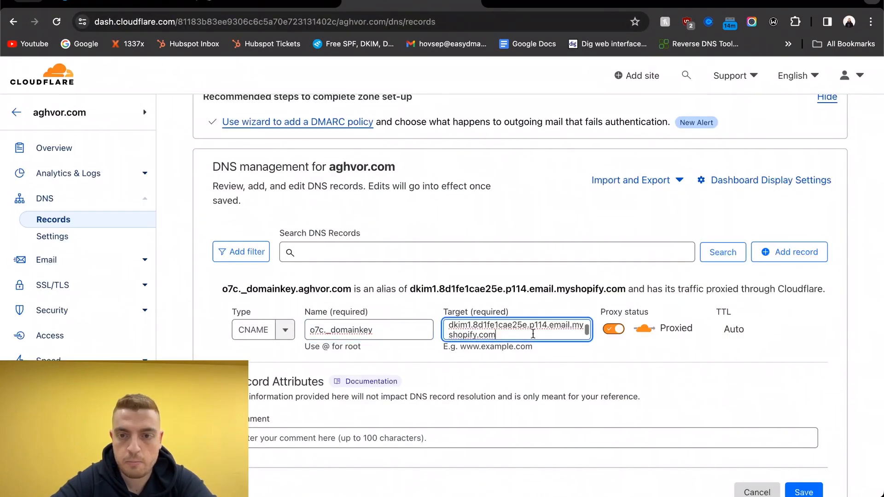
{"action": "left_click", "coordinate": [613, 329]}
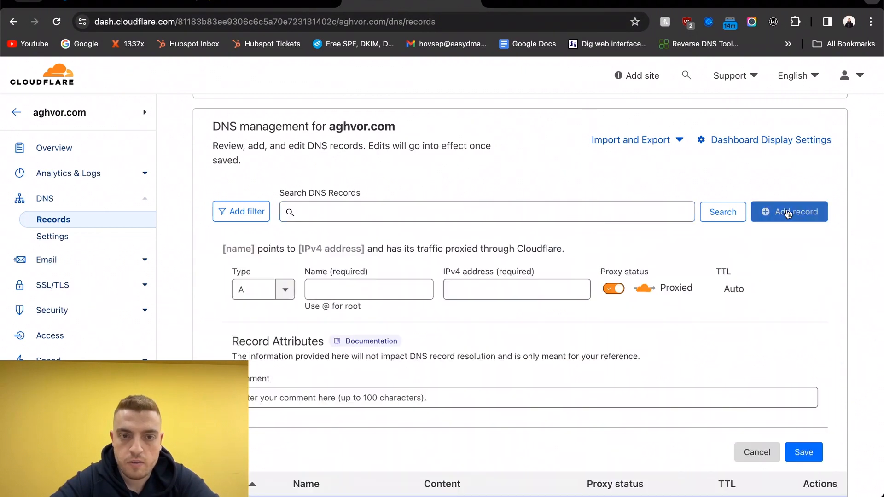
{"action": "left_click", "coordinate": [262, 289]}
{"action": "type", "text": "o7c2._domainkey"}
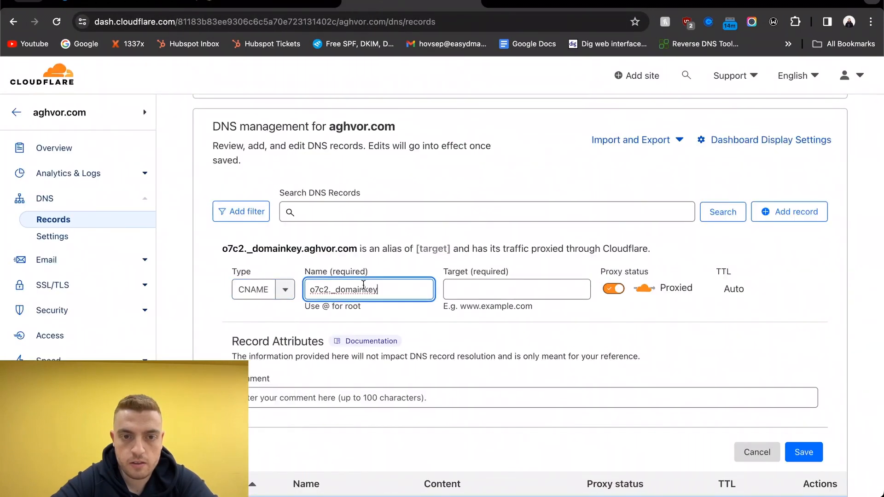
{"action": "left_click", "coordinate": [598, 328]}
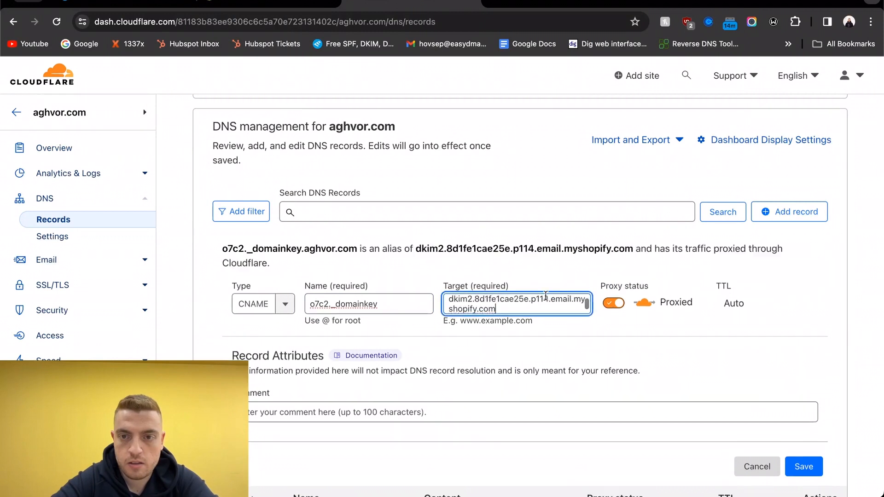
{"action": "left_click", "coordinate": [614, 303]}
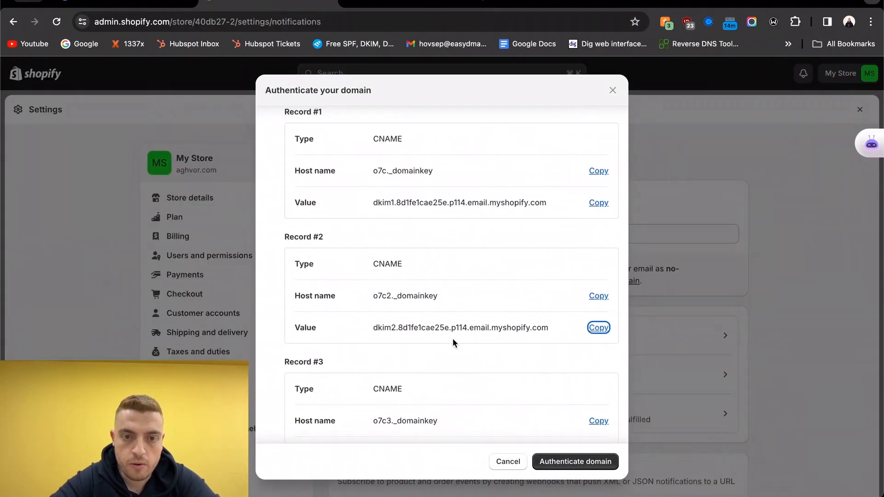
- Add the o7c3._domainkey CNAME record and fill in the mailero7c host and target
{"action": "scroll", "scroll_direction": "down", "scroll_amount": 3}
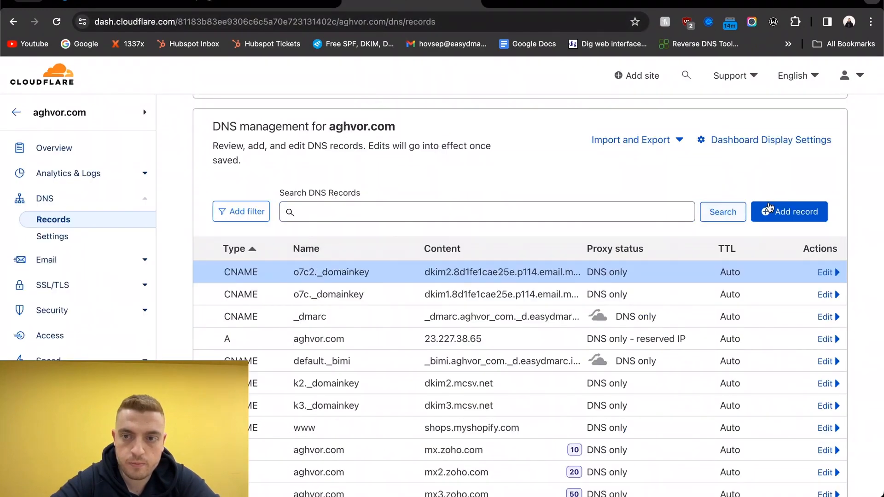
{"action": "left_click", "coordinate": [789, 212]}
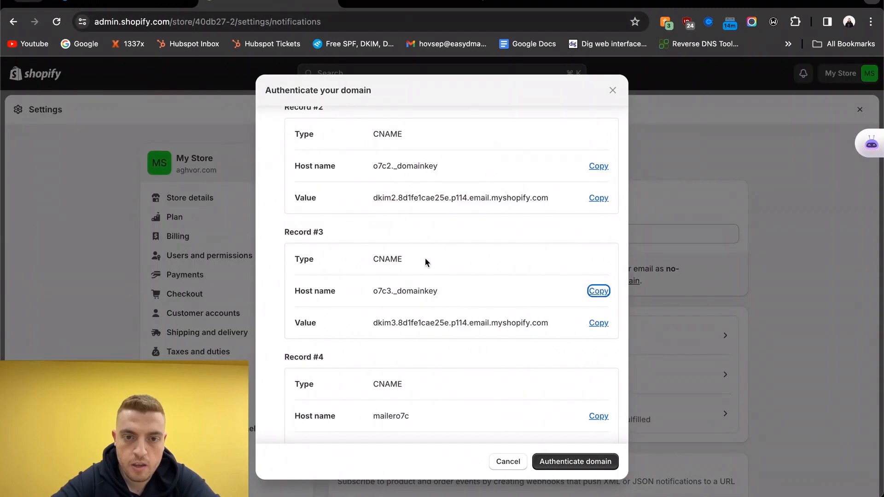
{"action": "left_click", "coordinate": [599, 322]}
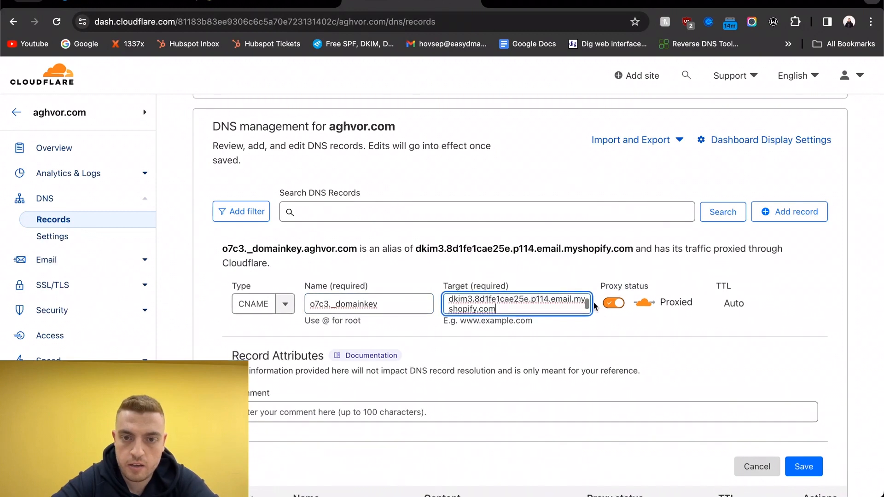
{"action": "left_click", "coordinate": [613, 303]}
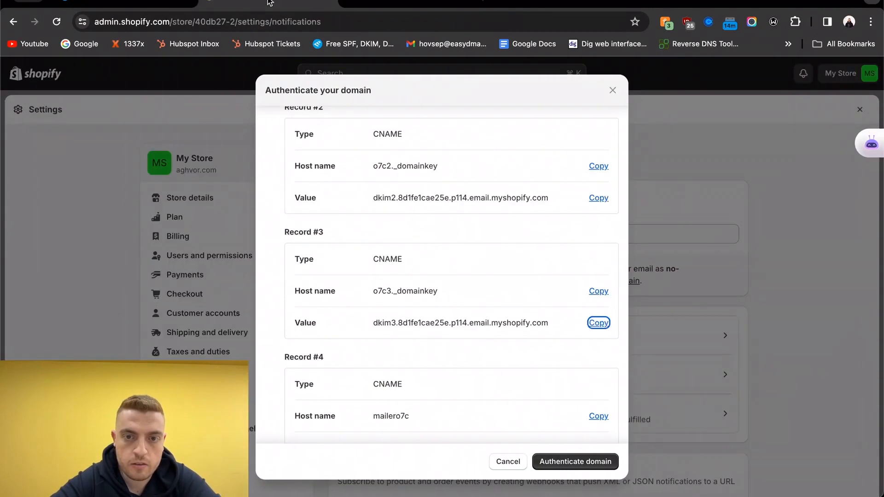
{"action": "scroll", "scroll_direction": "down", "scroll_amount": 3}
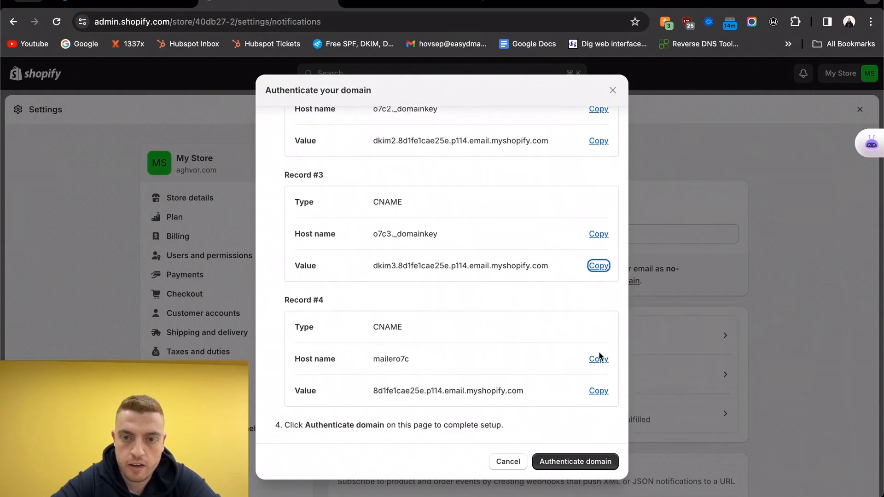
{"action": "left_click", "coordinate": [598, 359]}
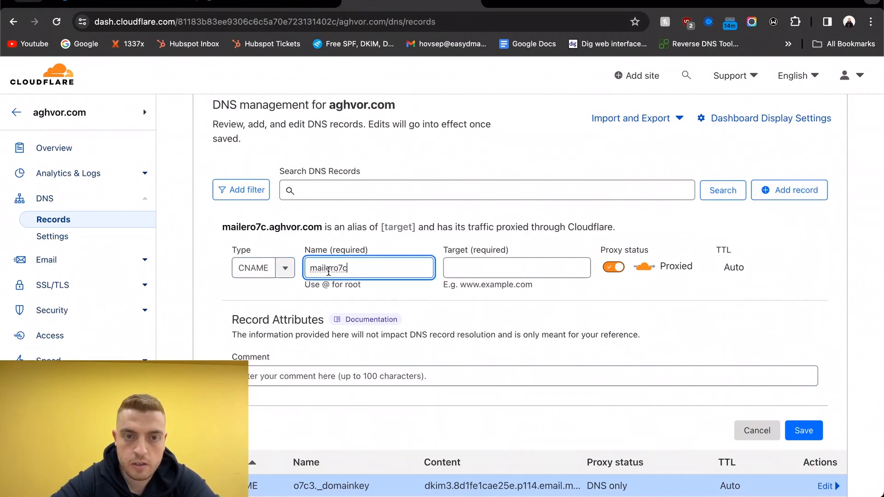
{"action": "left_click", "coordinate": [598, 390]}
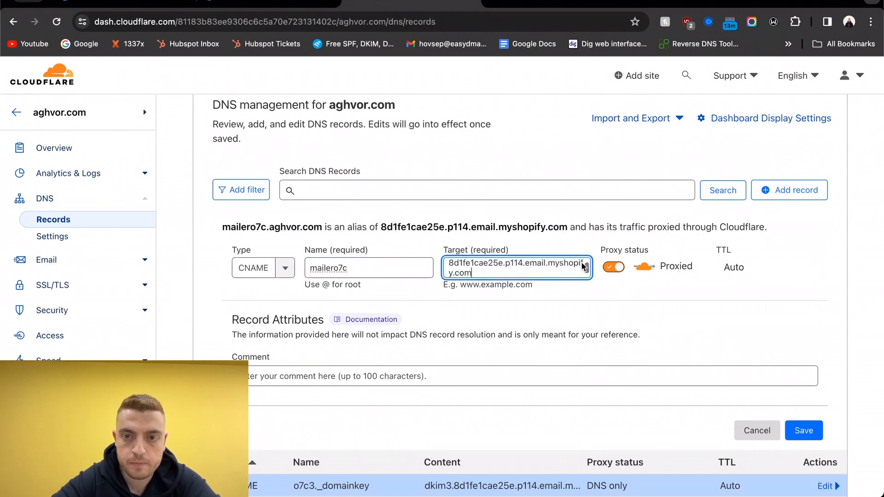
- Save the mailero7c CNAME record and confirm EasyDMARC reports aghvor.com verified
{"action": "left_click", "coordinate": [614, 267]}
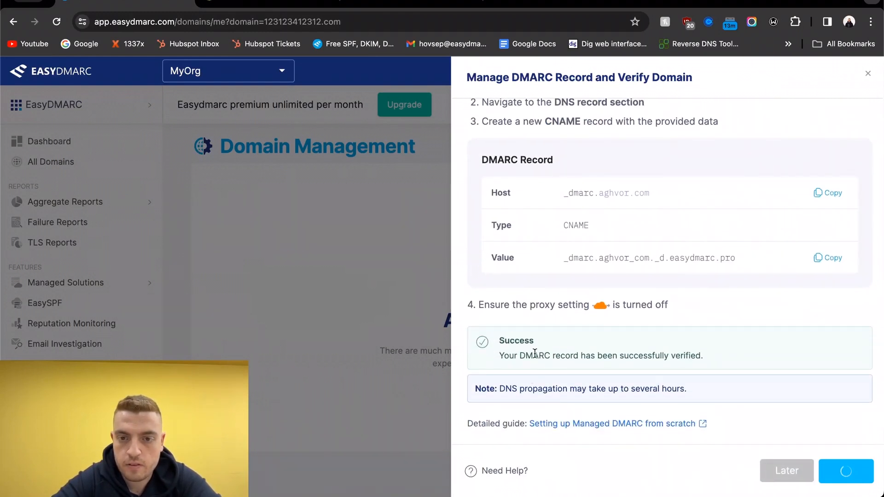
{"action": "mouse_move", "coordinate": [381, 267]}
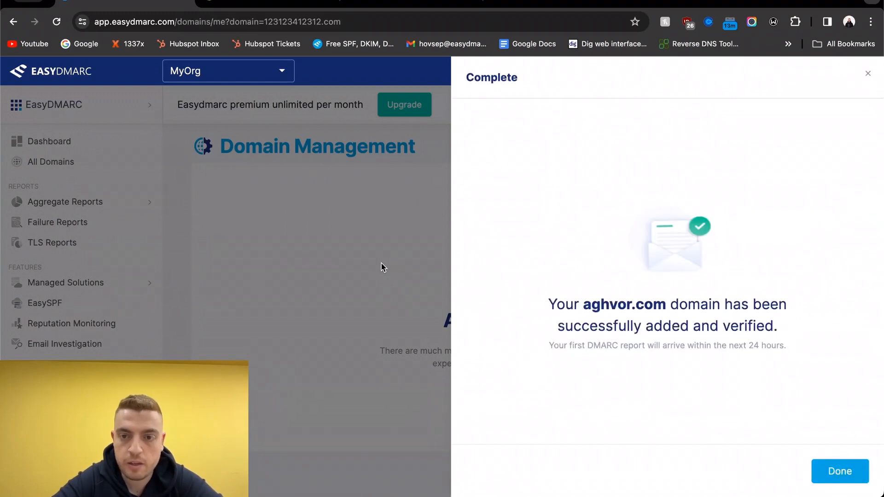
- Authenticate the sender domain so Shopify notifications show it as pending
{"action": "left_click", "coordinate": [840, 471]}
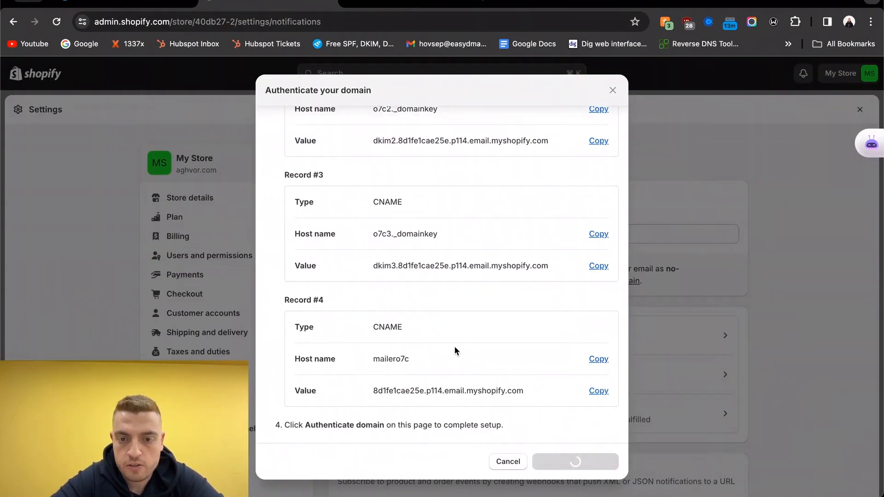
{"action": "left_click", "coordinate": [575, 461]}
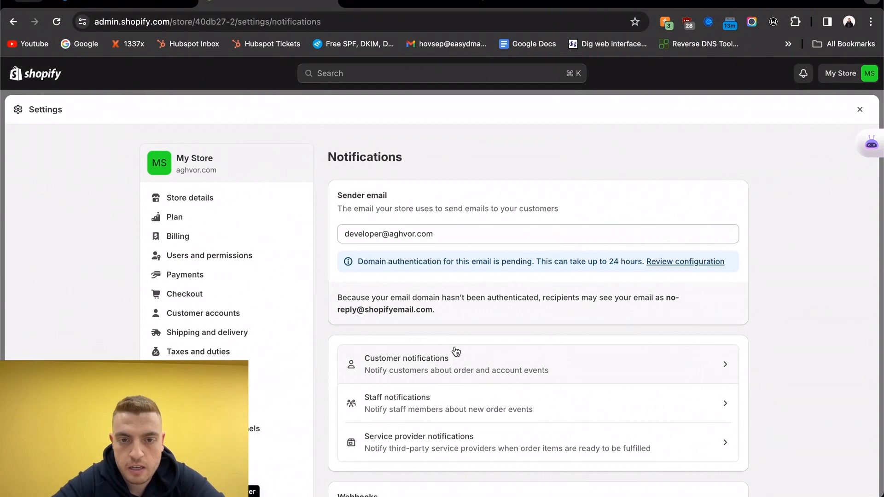
{"action": "mouse_move", "coordinate": [606, 264]}
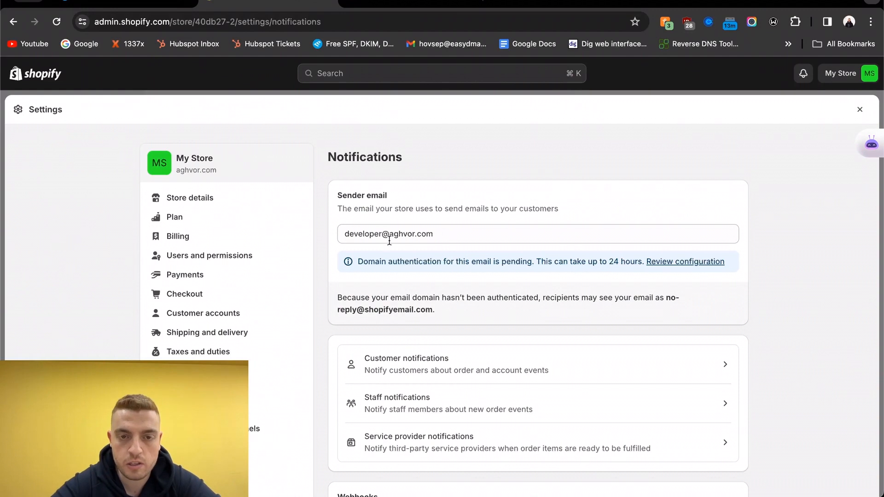
{"action": "mouse_move", "coordinate": [388, 466]}
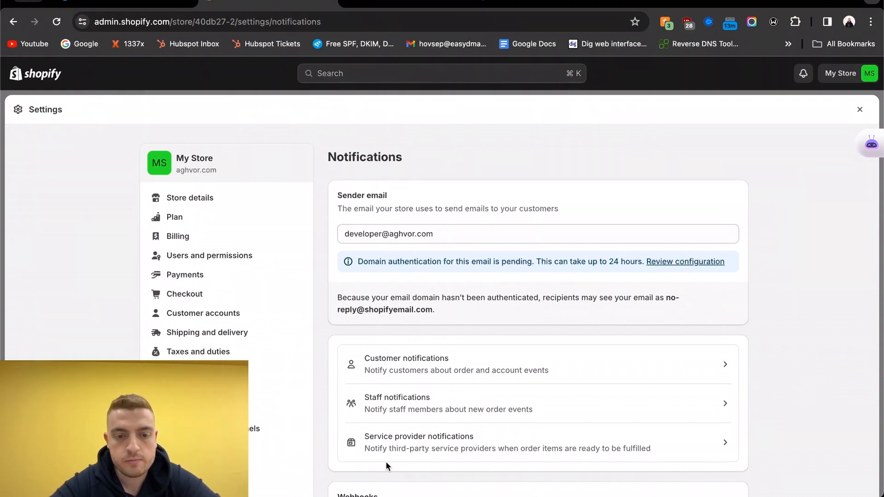